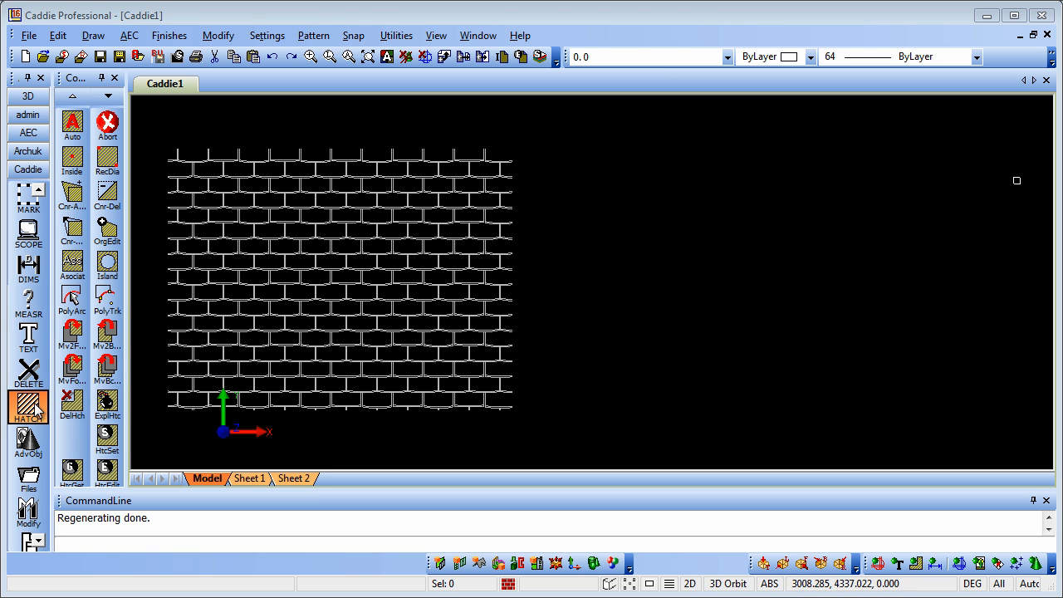
# Save the downloaded hston4e0.pat file into Caddie16's Hatch folder
pyautogui.click(107, 436)
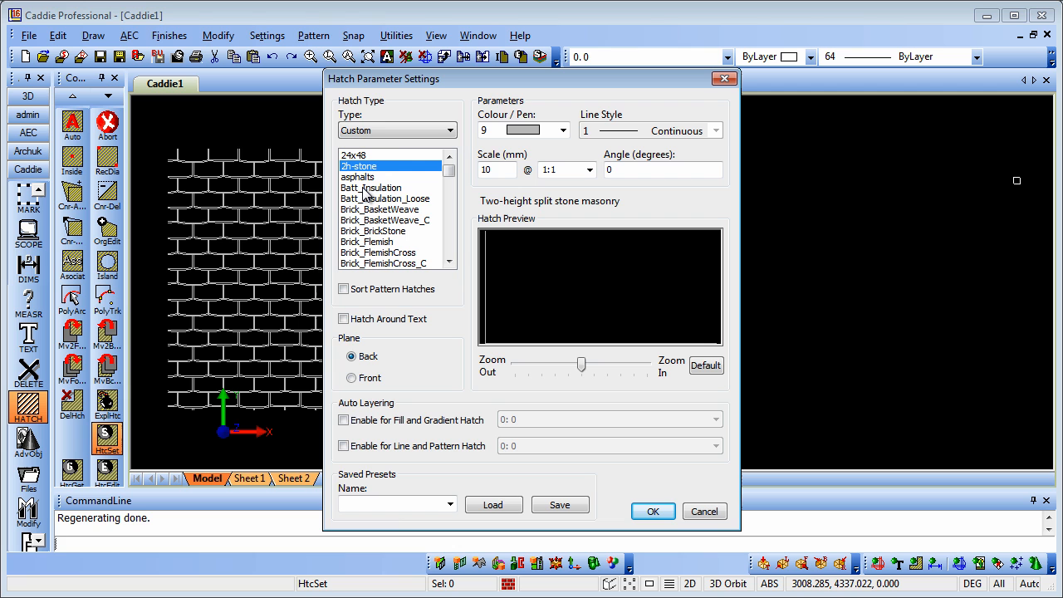
pyautogui.moveTo(415, 177)
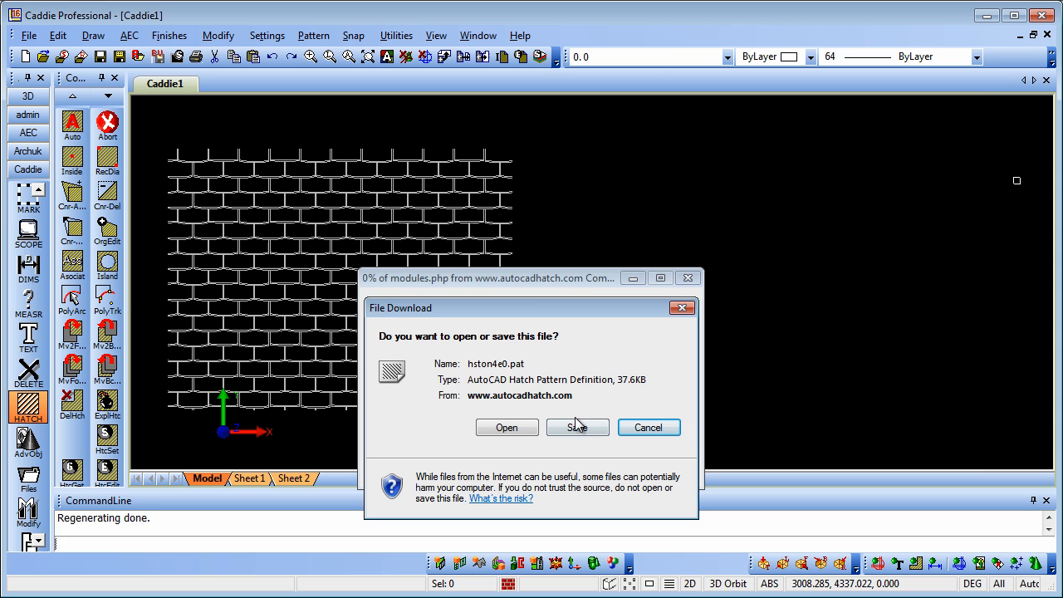
pyautogui.click(577, 427)
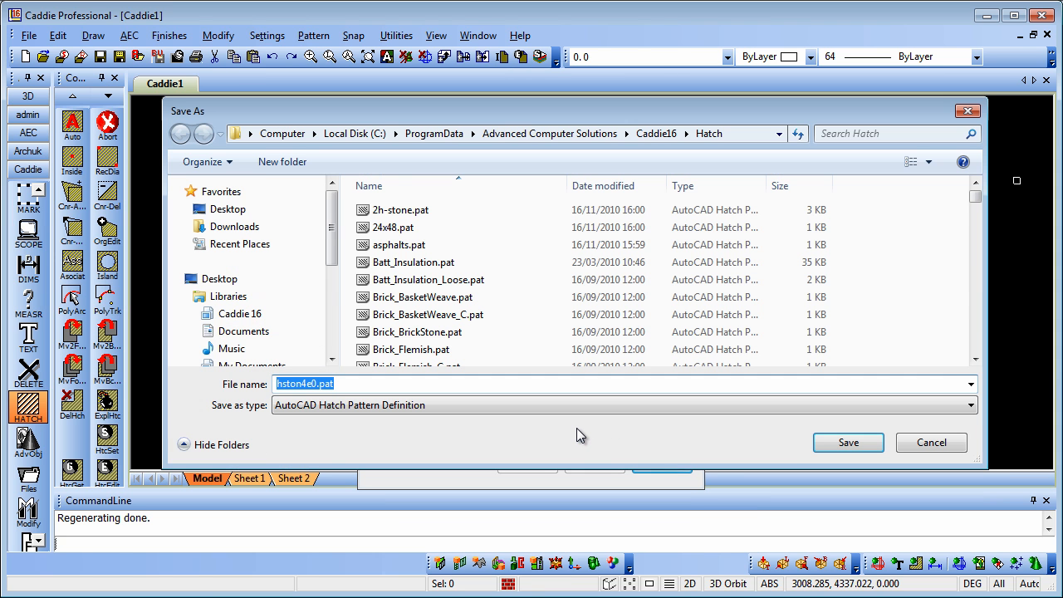
pyautogui.moveTo(374, 155)
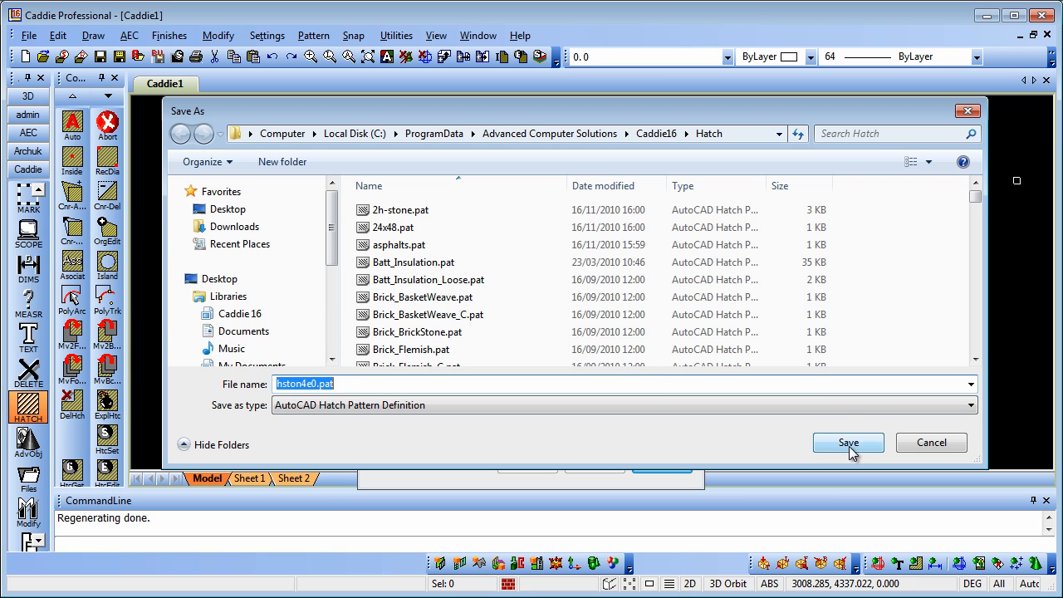
pyautogui.click(847, 442)
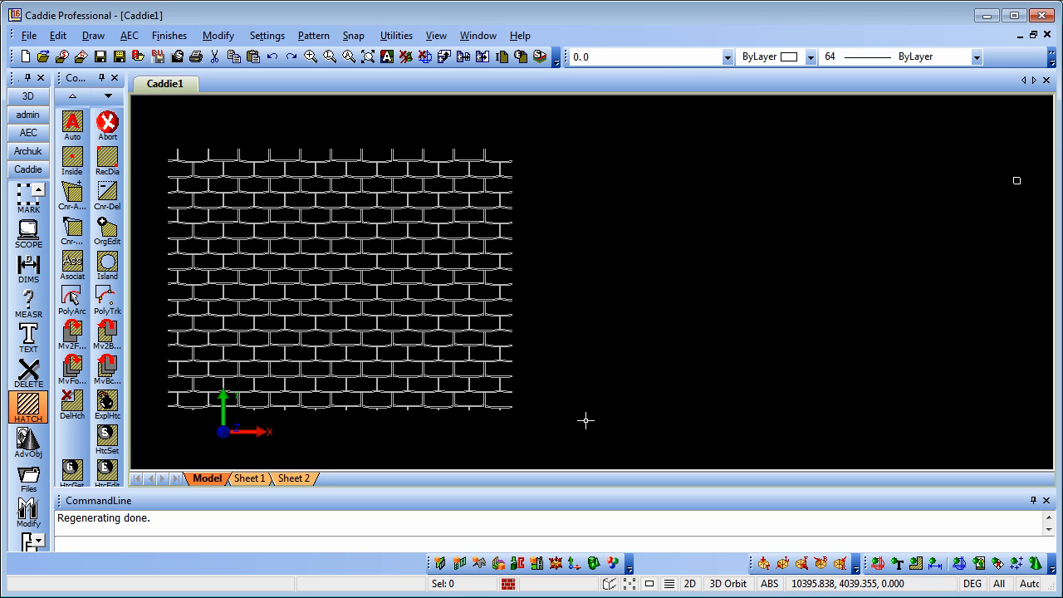
# Set the hatch type to Custom and select the hston4e0 stone pattern
pyautogui.click(106, 438)
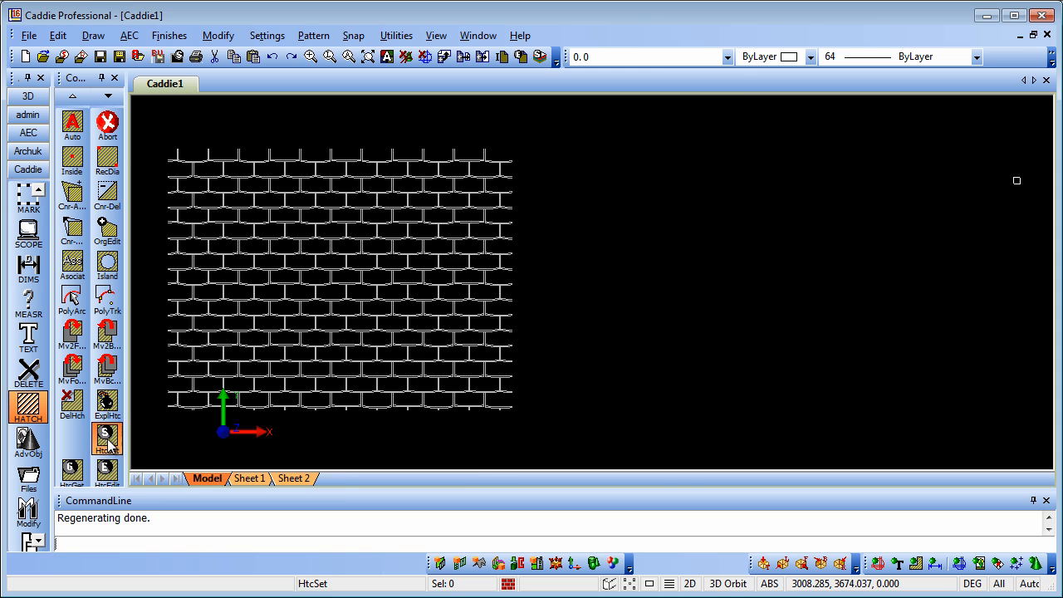
pyautogui.click(106, 438)
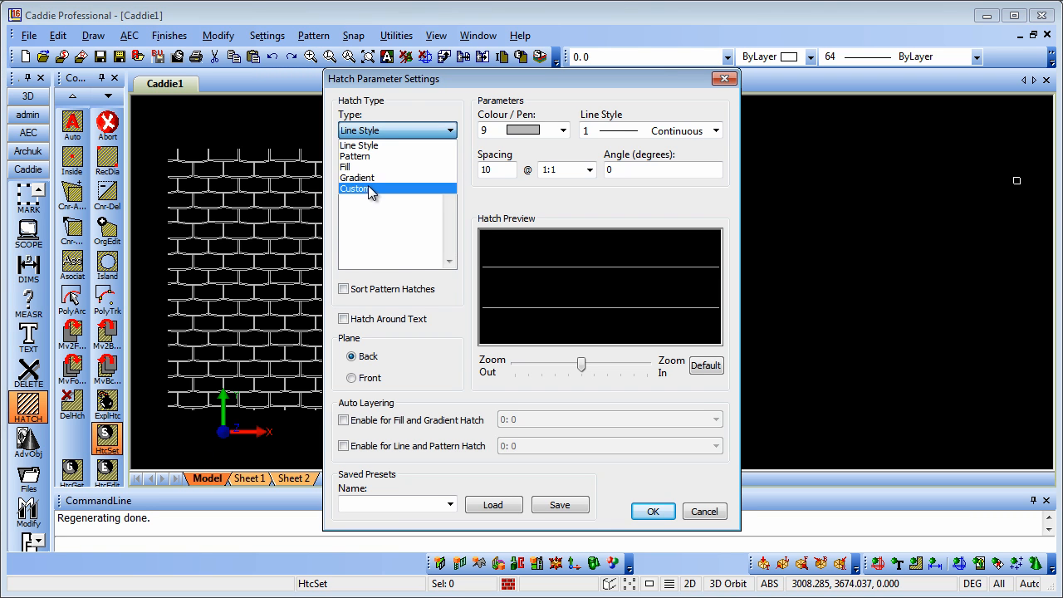
pyautogui.click(353, 189)
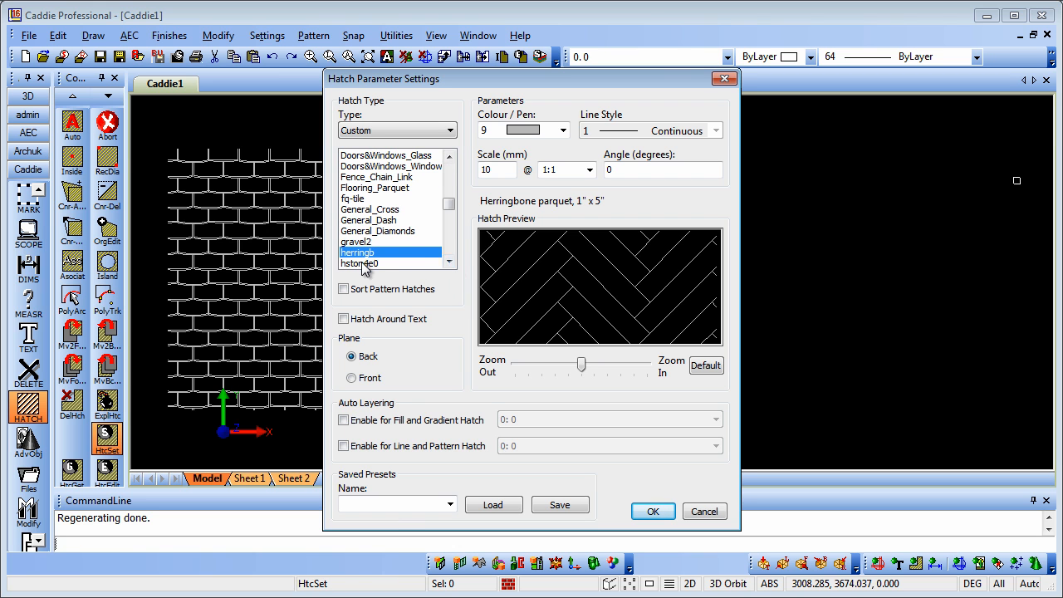
pyautogui.click(359, 263)
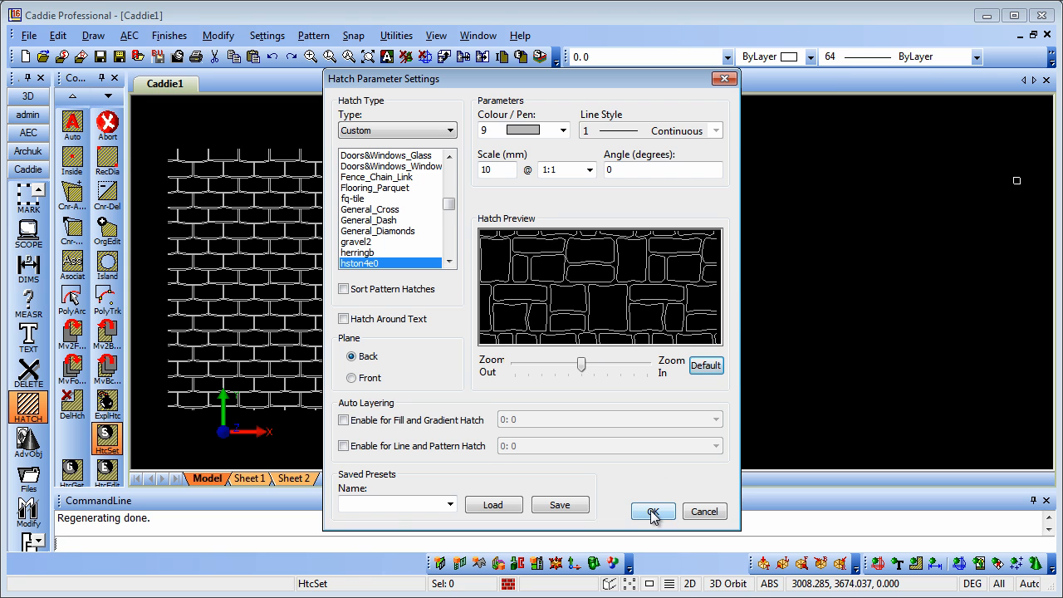
# Apply the stone hatch settings and place a rectangle corner right of the bricks
pyautogui.click(652, 510)
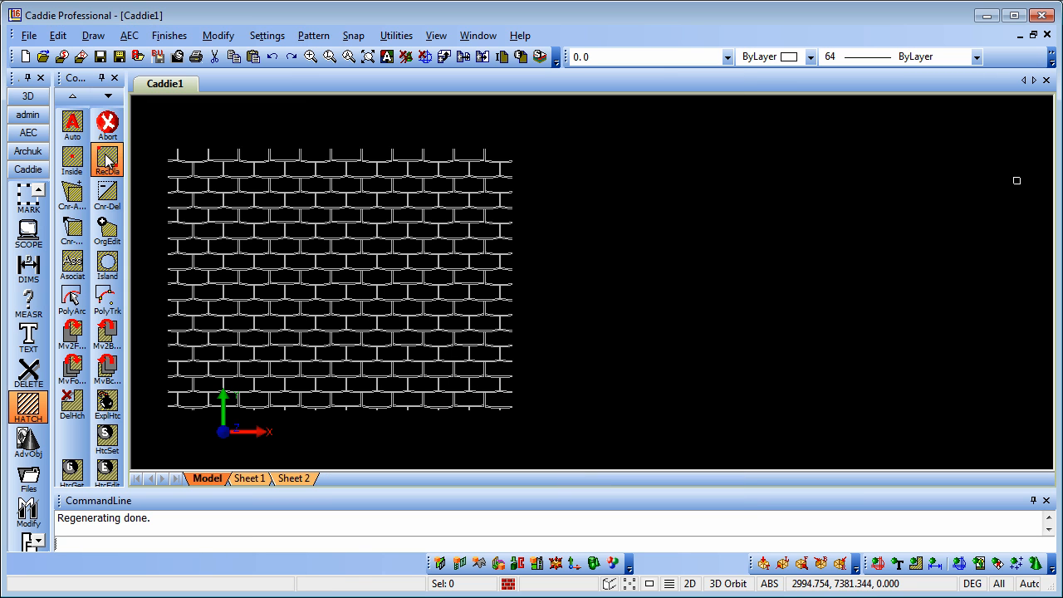
pyautogui.click(106, 159)
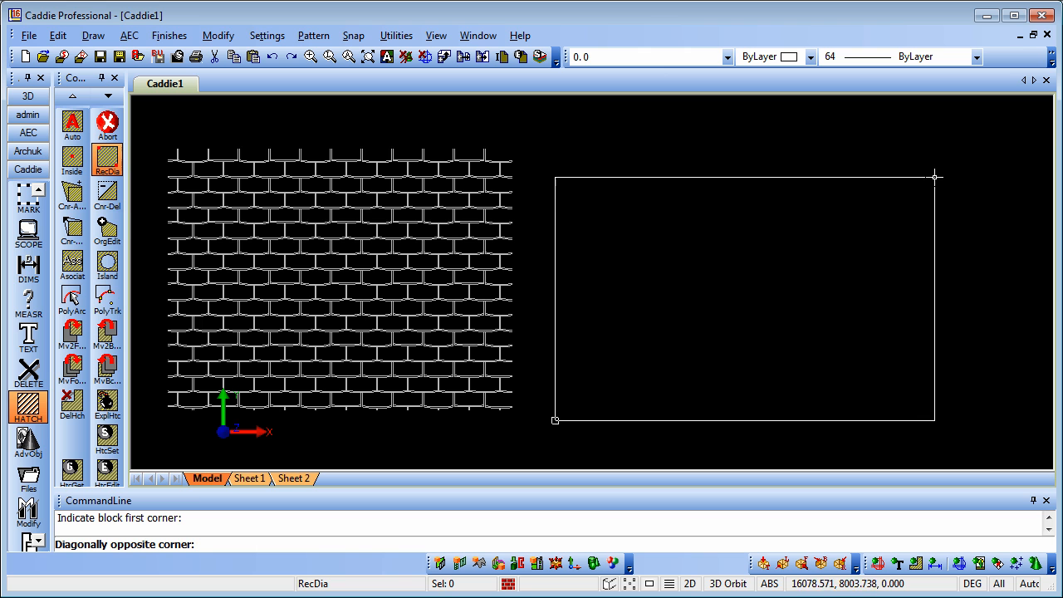
pyautogui.moveTo(948, 157)
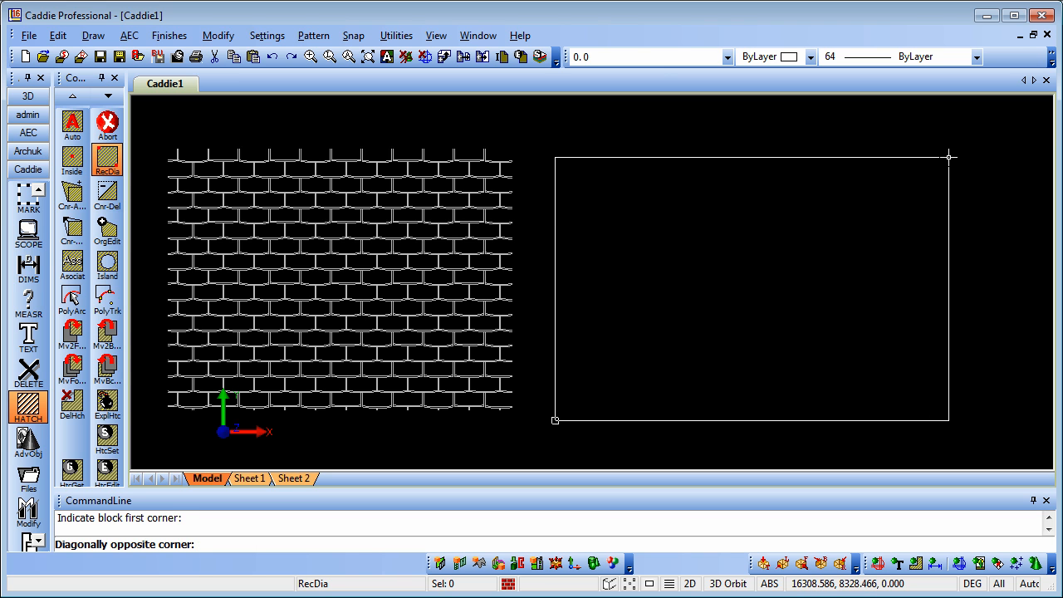